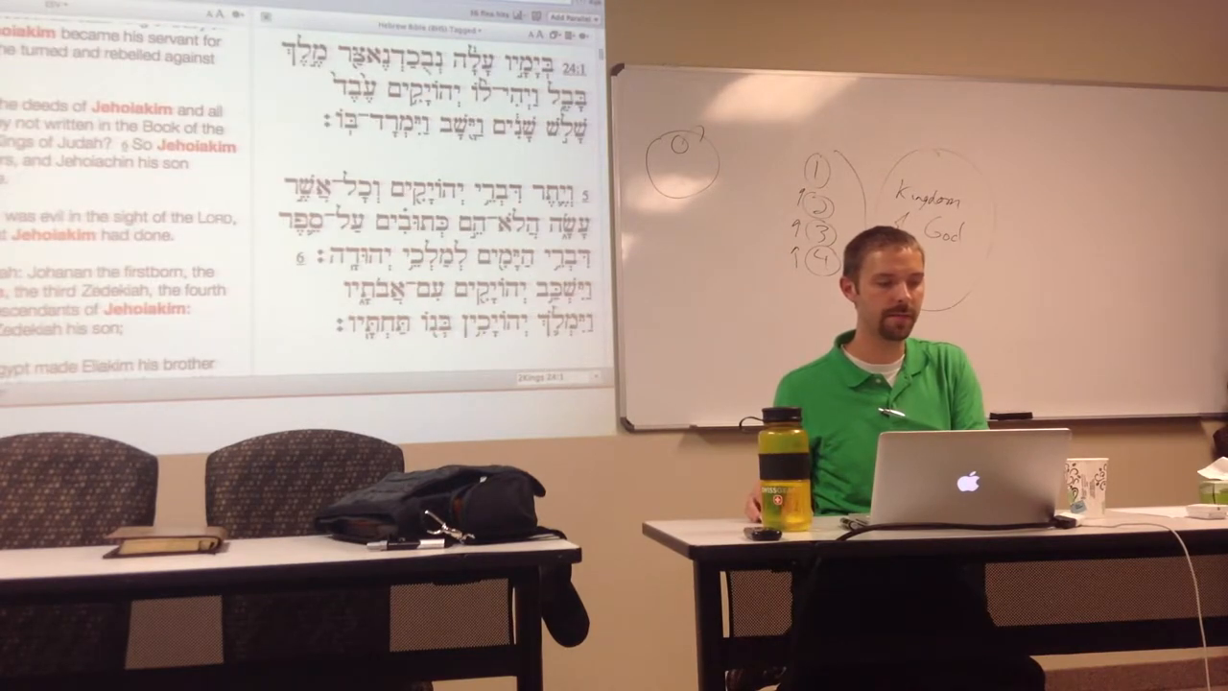
scroll("down", 3)
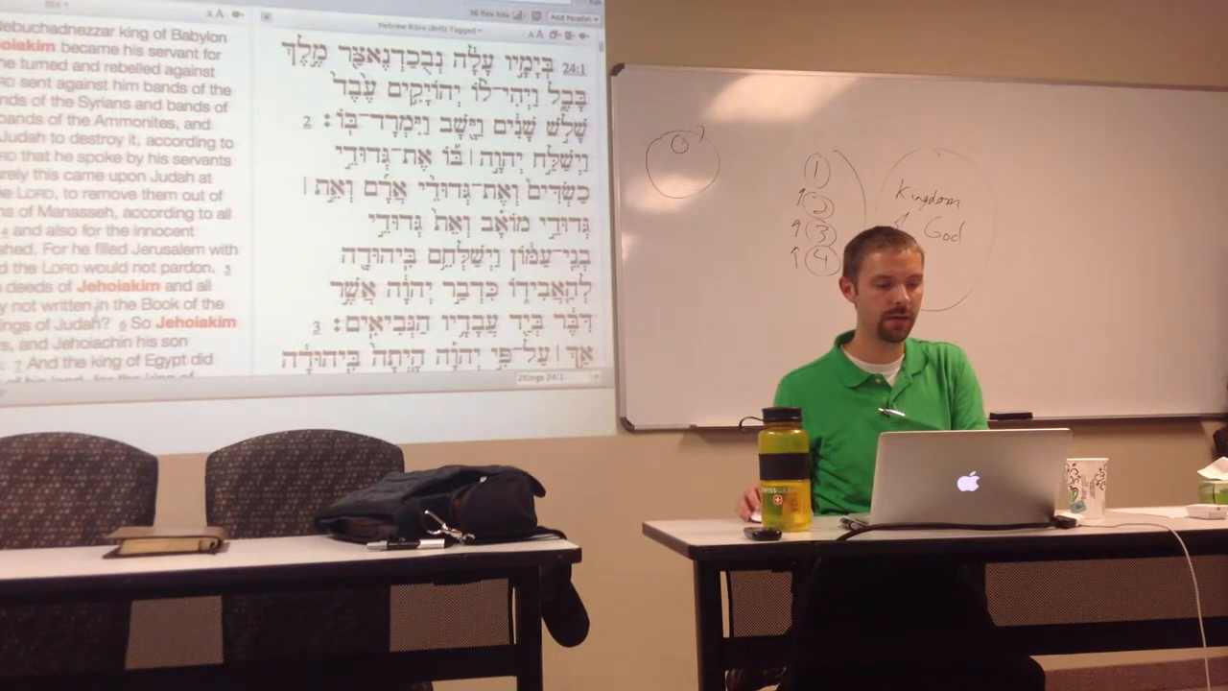
scroll("down", 3)
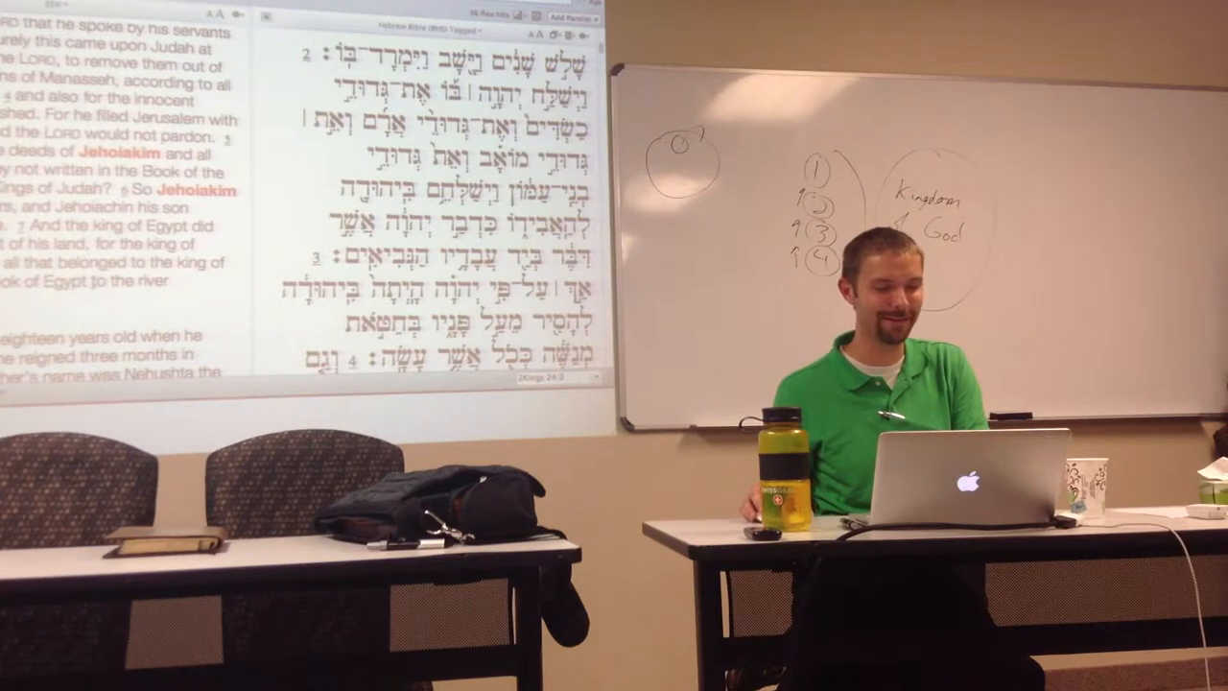
scroll("down", 3)
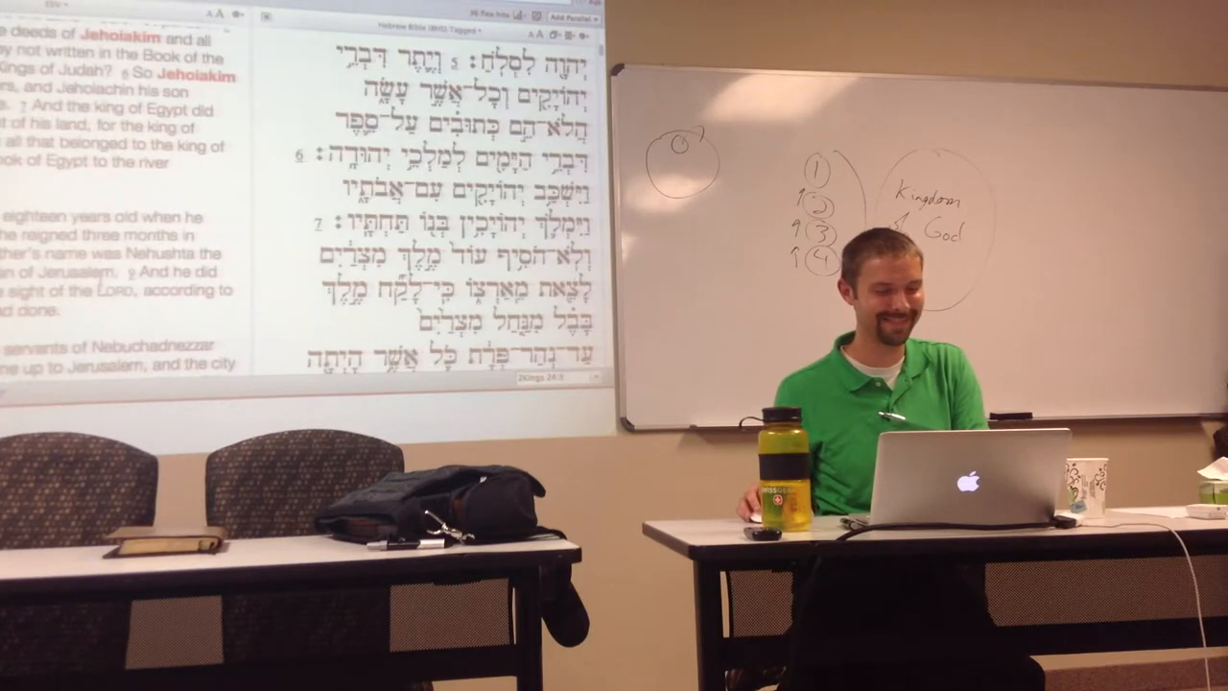